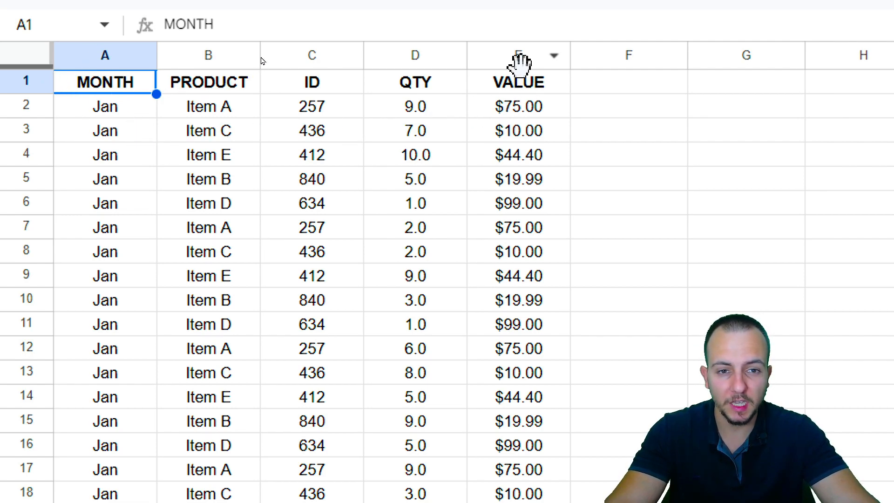
Step: Inspect the MONTH, PRODUCT and QTY columns of the sales table
left_click(414, 55)
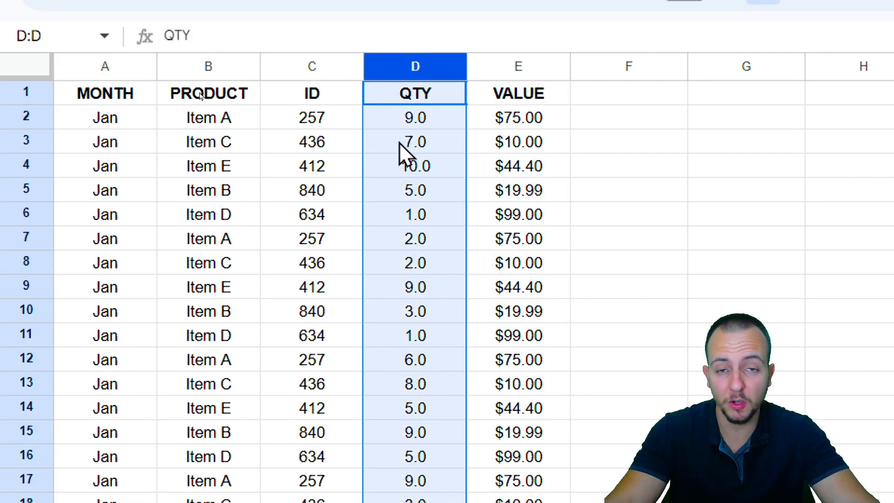
mouse_move(444, 159)
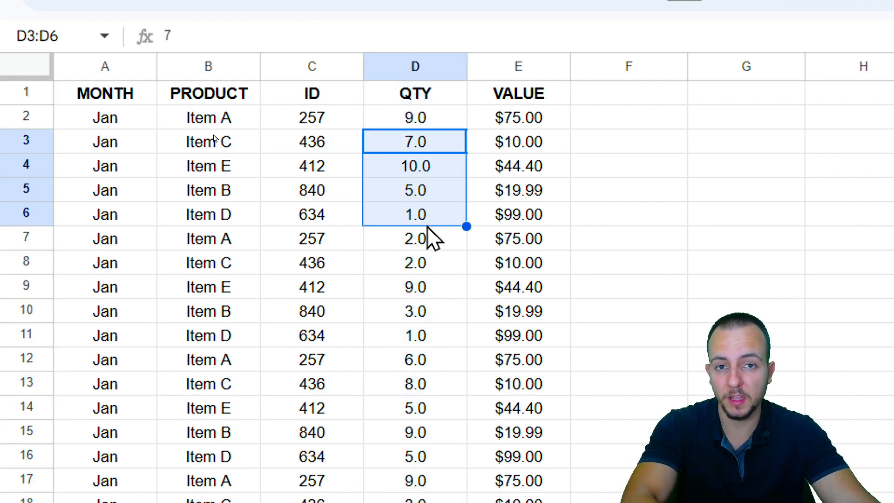
mouse_move(91, 120)
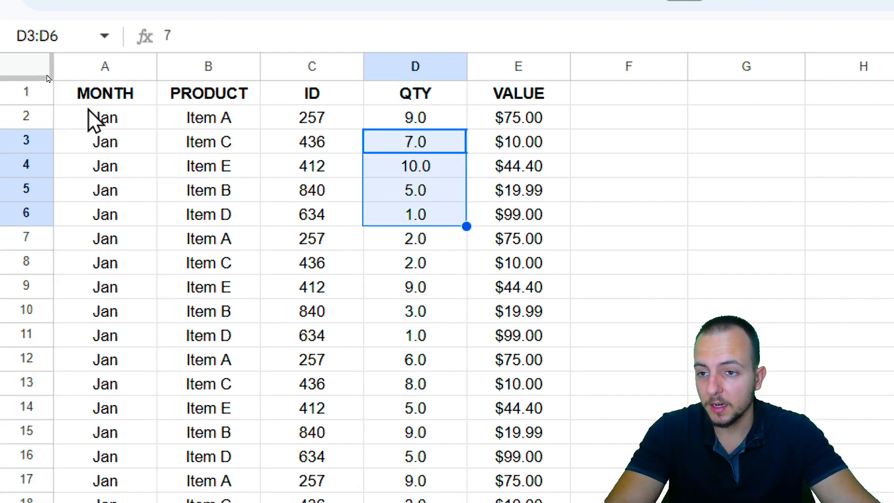
left_click(105, 93)
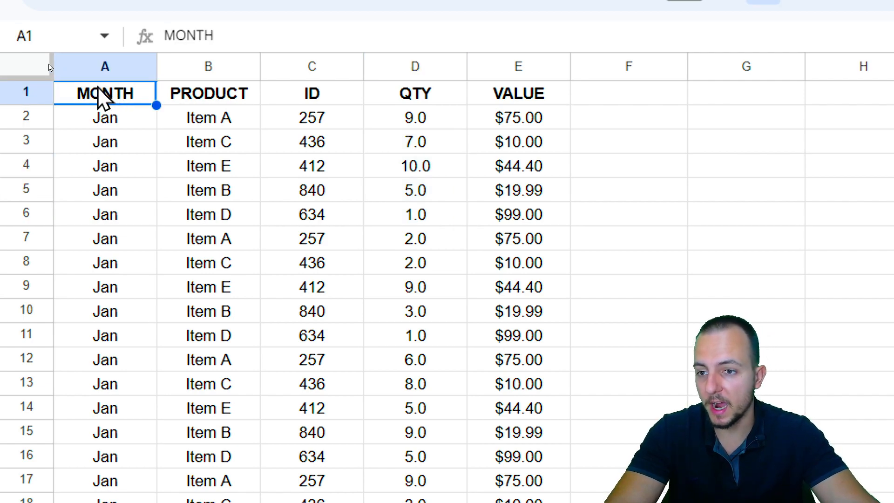
left_click(104, 66)
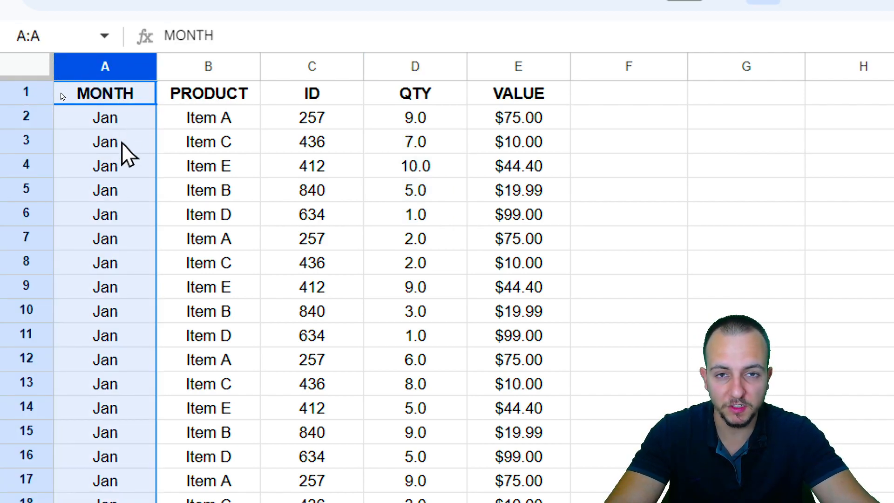
scroll("down", 3)
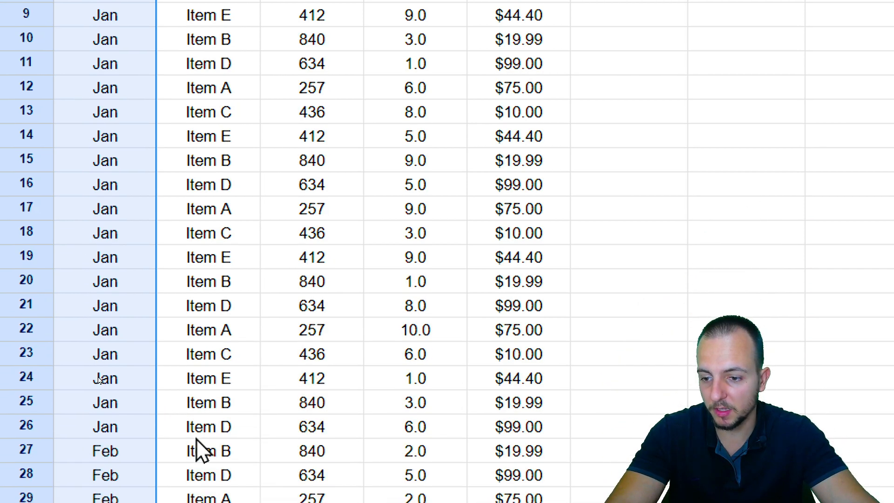
scroll("down", 3)
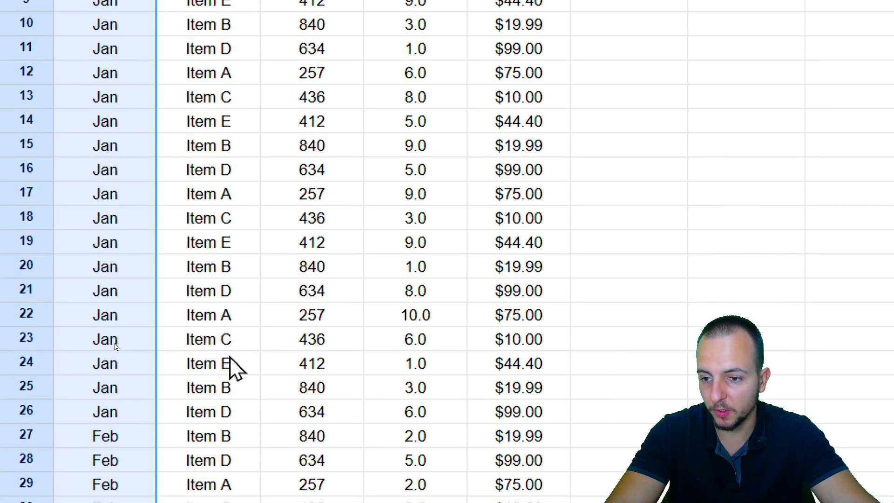
left_click(208, 92)
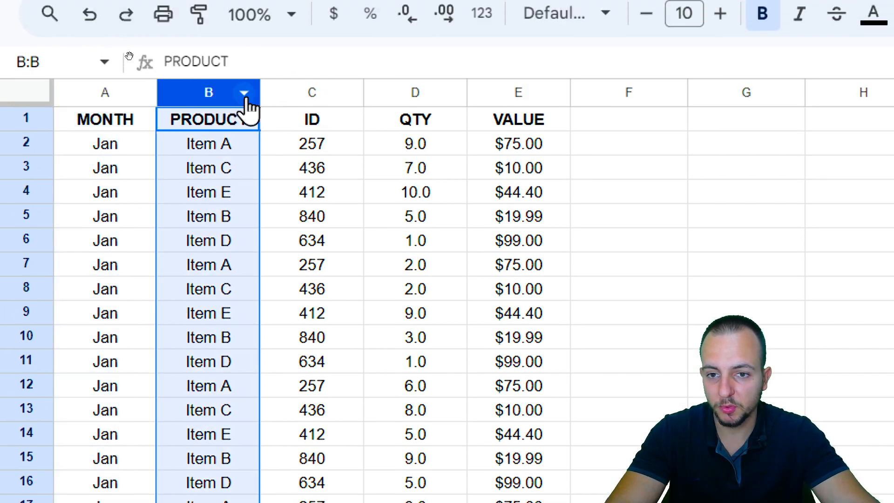
left_click(414, 92)
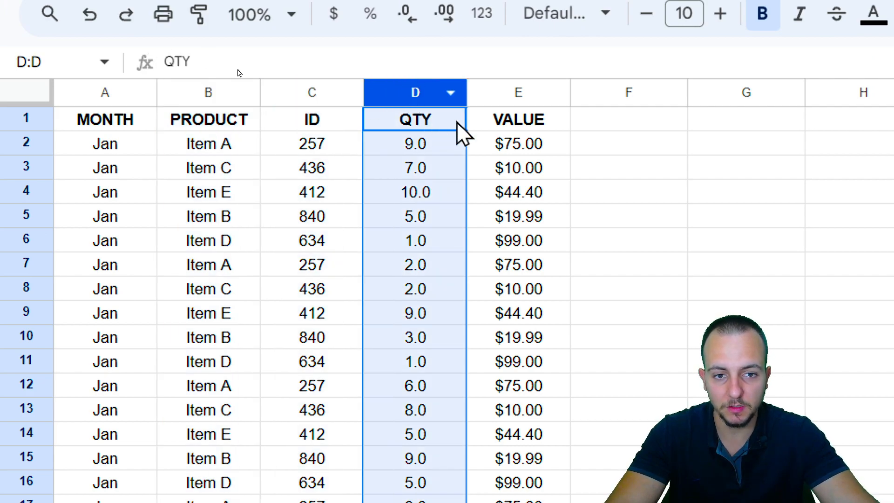
left_click(104, 119)
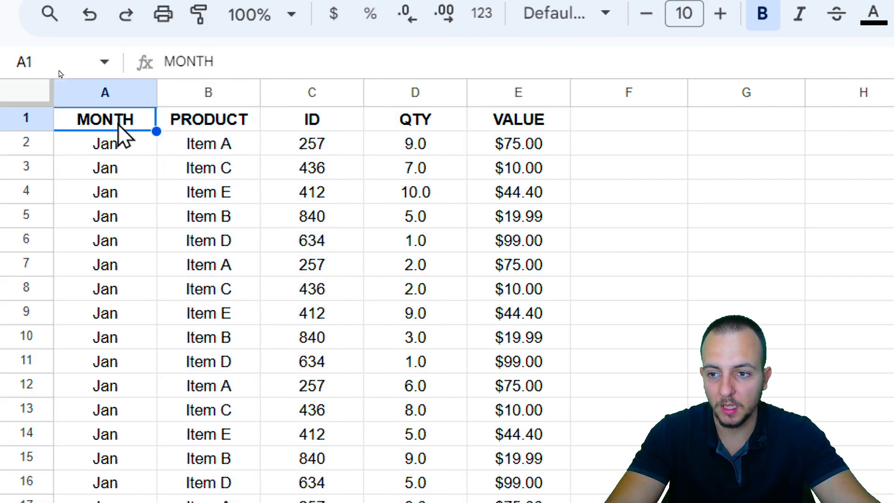
Step: Add the heading 'Total Sold per Product' above the Item A–D list
scroll("right", 3)
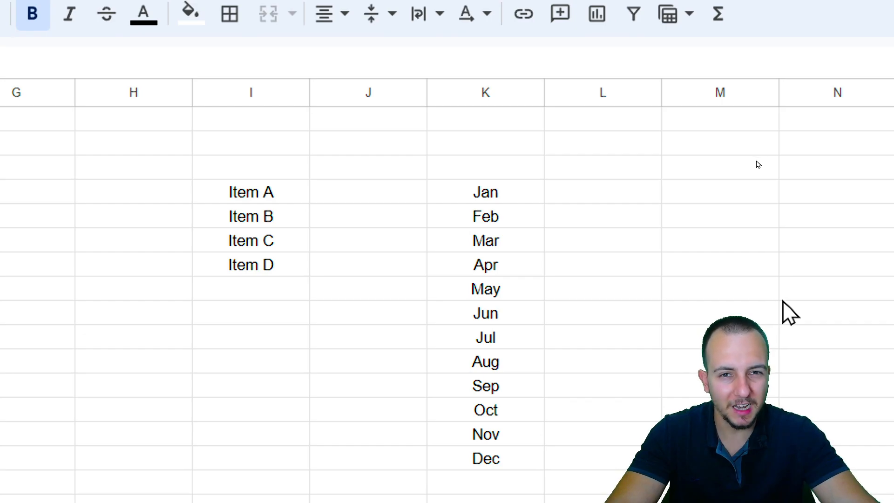
left_click(250, 167)
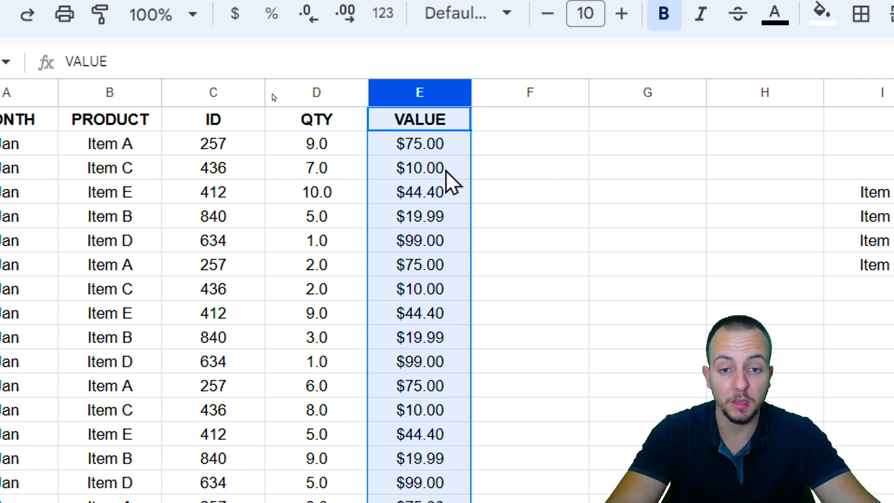
mouse_move(470, 148)
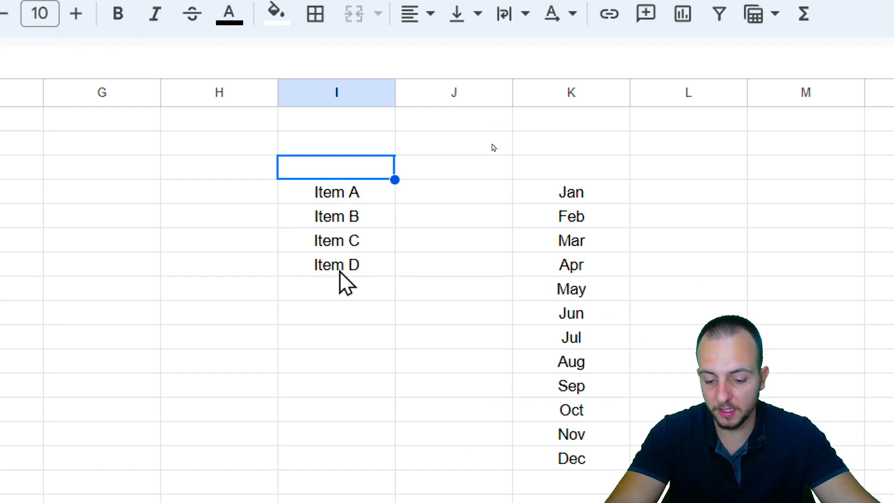
type("Total Sold per Product")
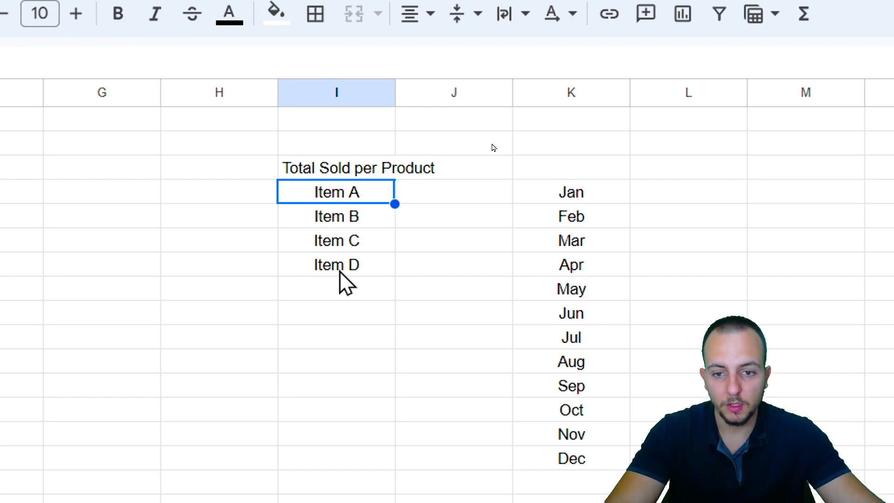
left_click(453, 192)
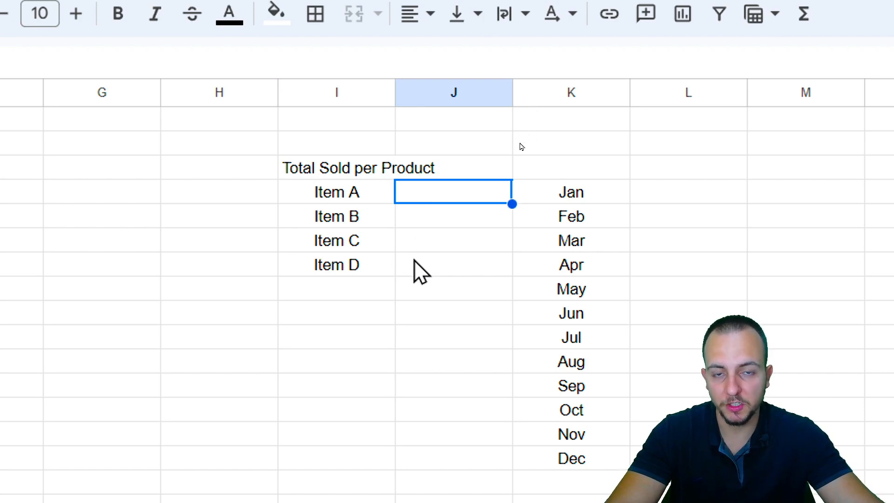
left_click(335, 241)
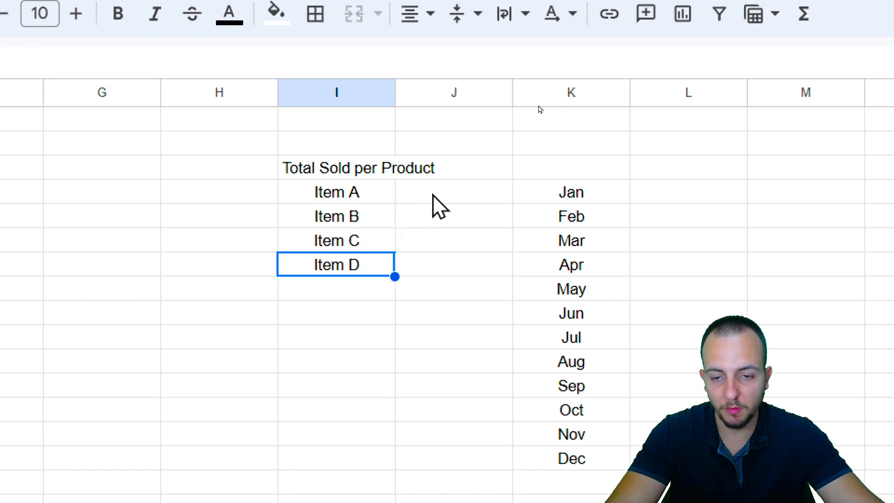
left_click(452, 192)
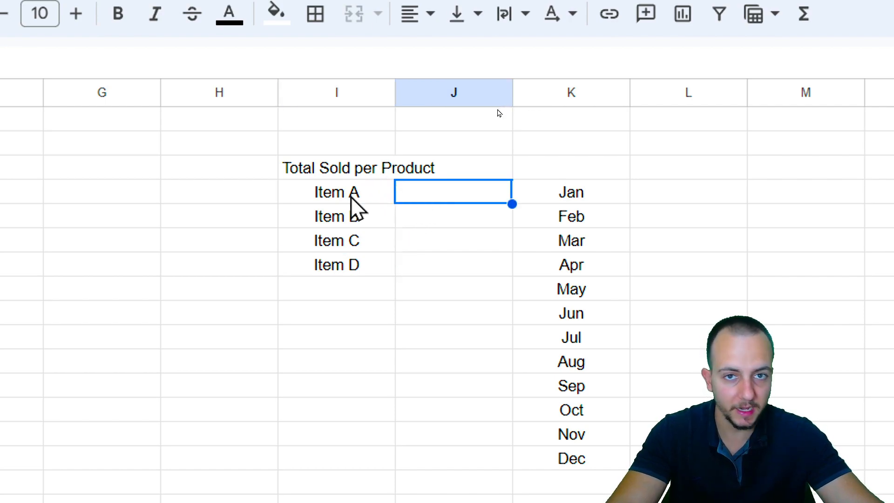
Step: Beside Item A, begin =SUMIF( with the PRODUCT column B:B as the range
type("=")
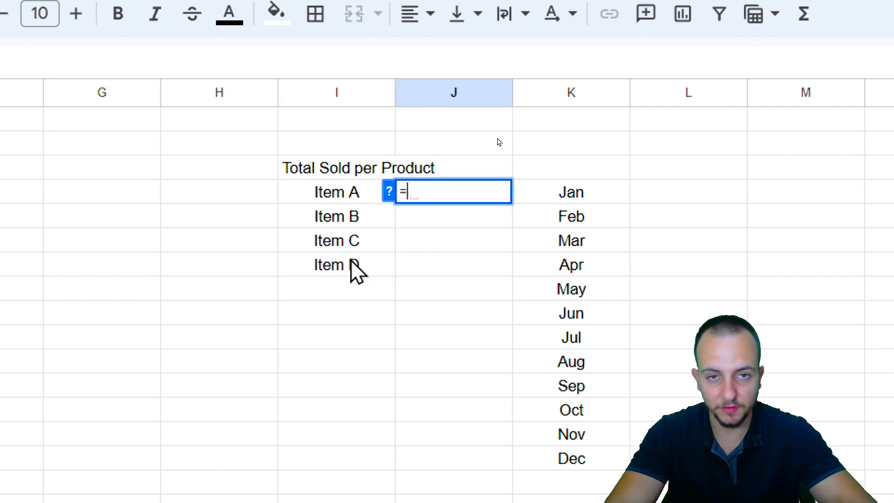
type("sum")
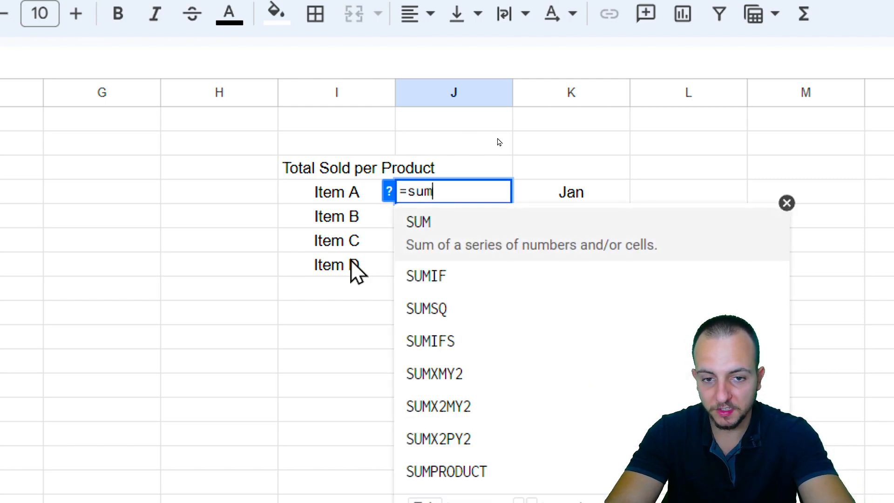
type("if")
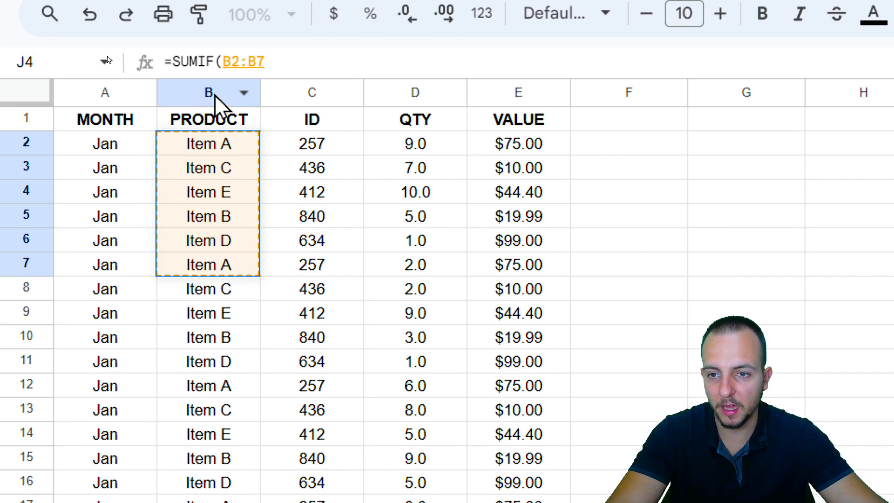
left_click(207, 92)
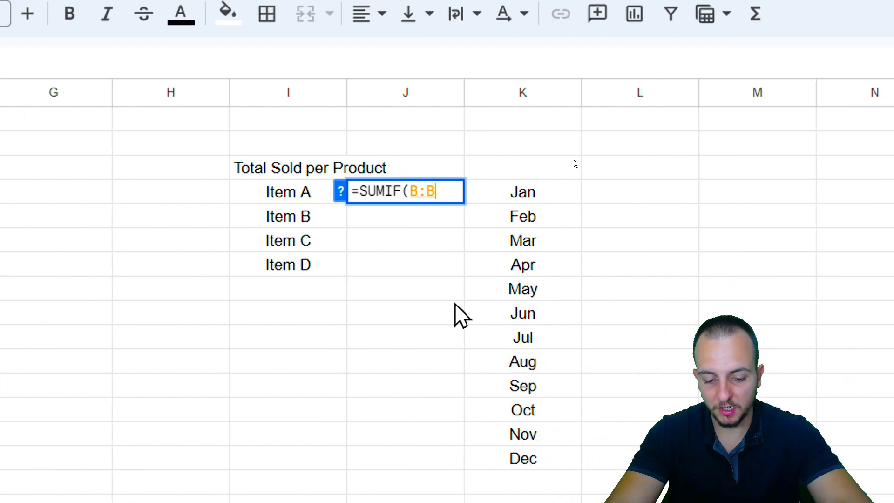
Step: Replace the typed "Item A" criterion with a reference to the Item A label cell
type(",")
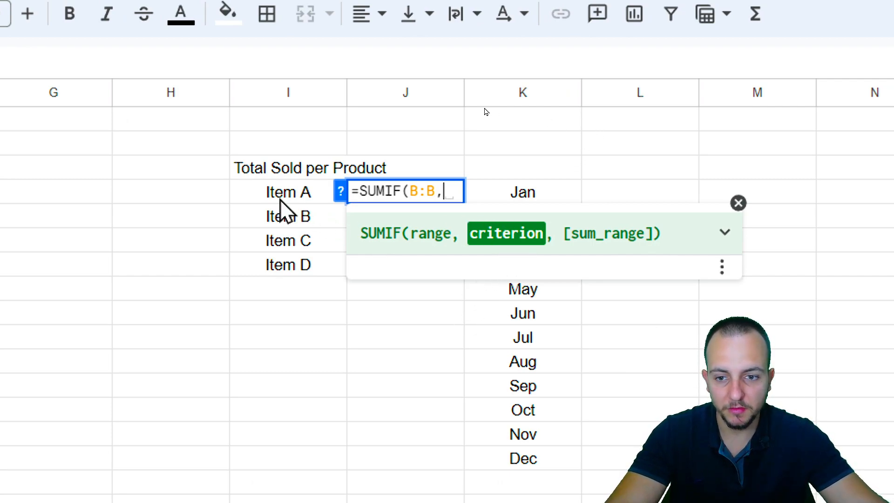
mouse_move(279, 272)
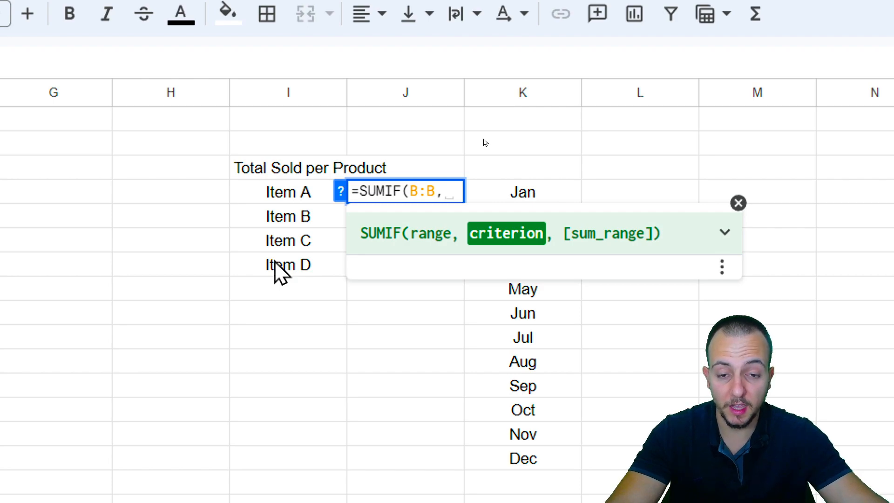
type("\"")
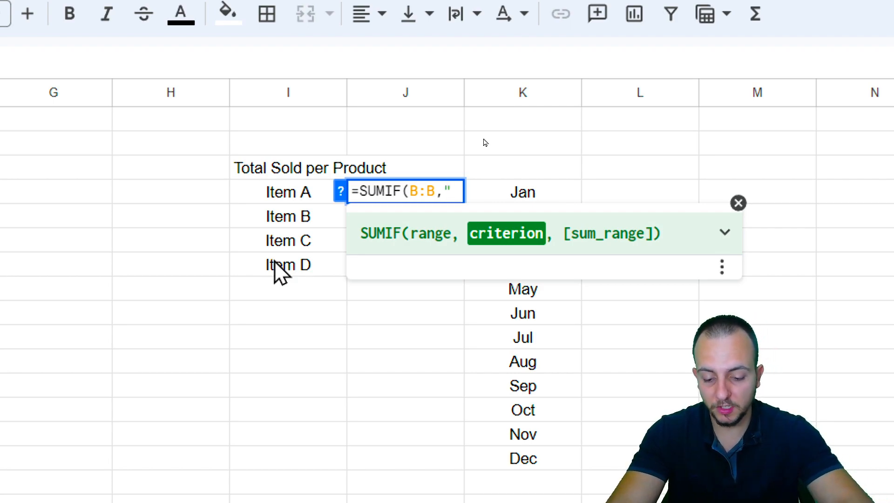
type("Item A\"")
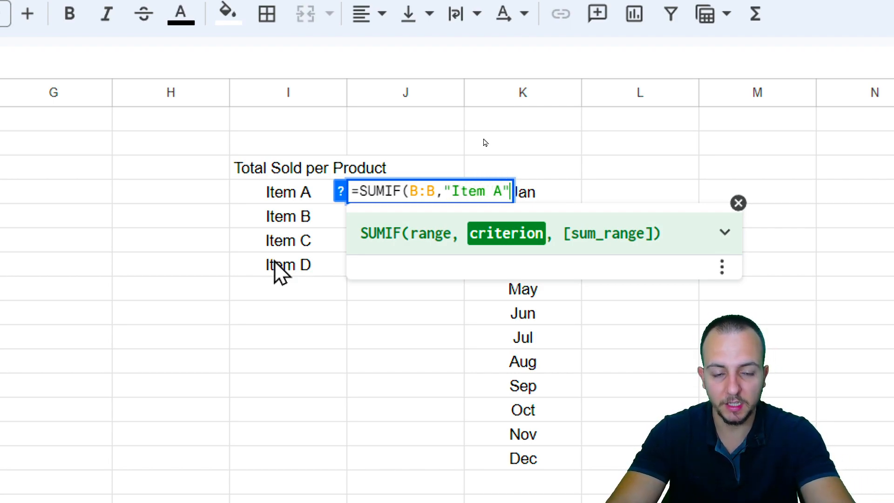
type(",")
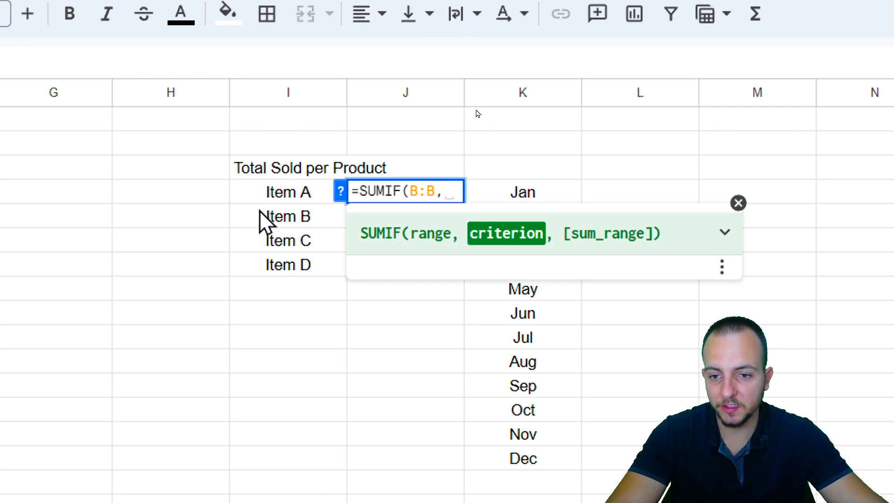
left_click(287, 192)
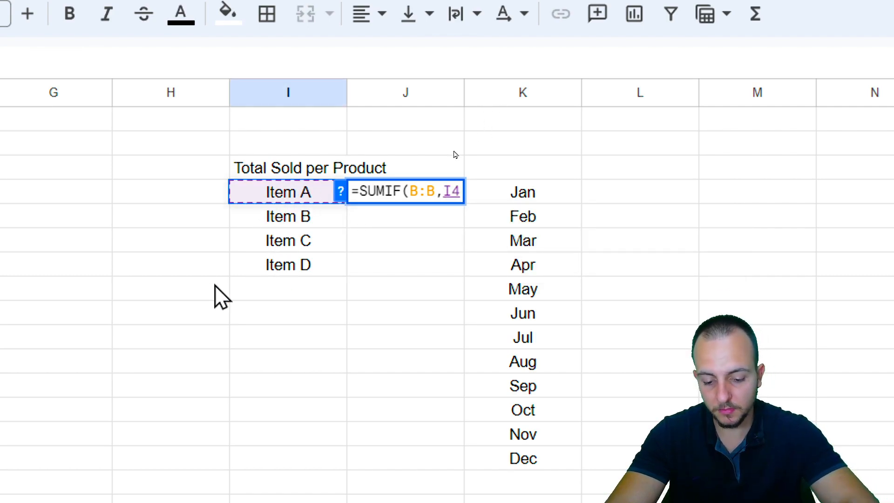
Step: Set the Item A formula's sum range to the VALUE column E:E instead of QTY
type(",")
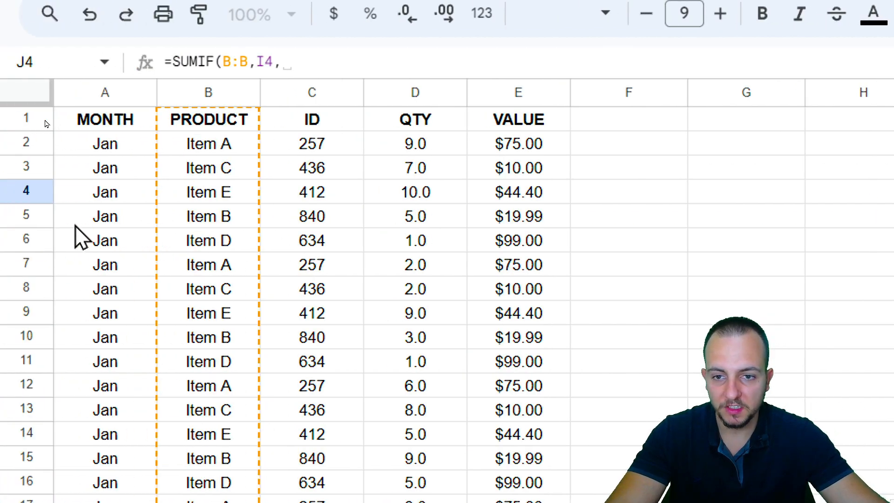
left_click(415, 92)
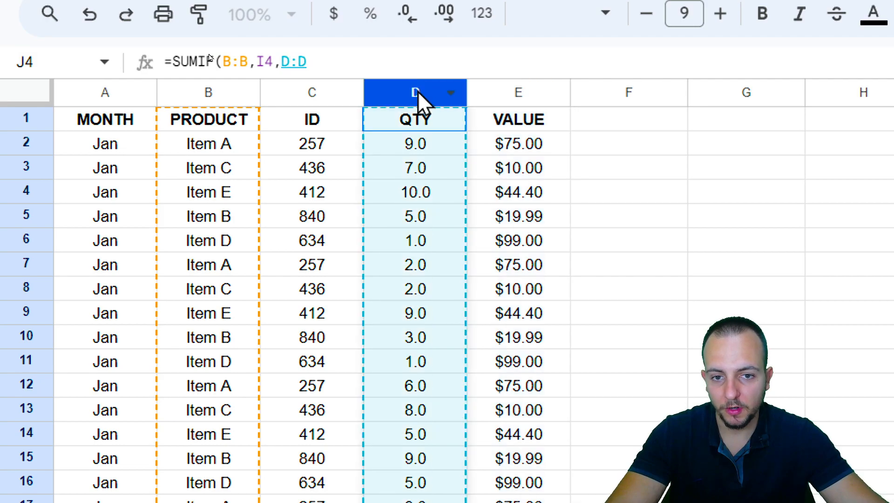
left_click(517, 92)
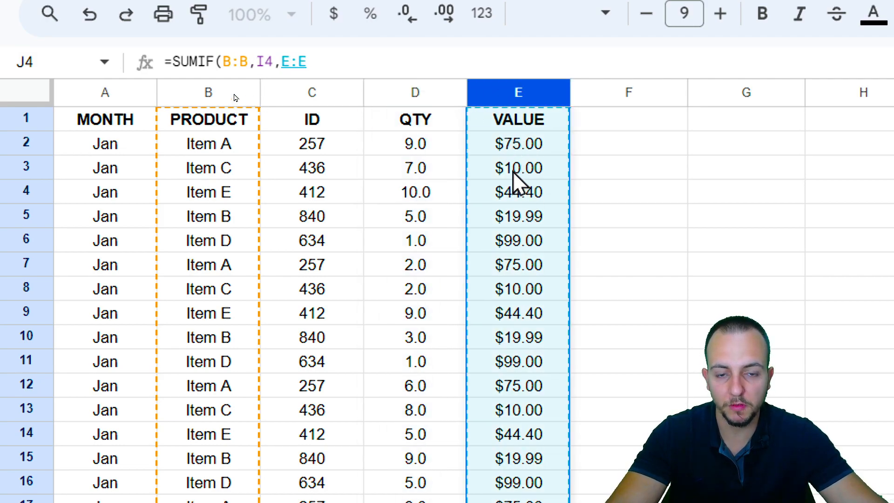
mouse_move(516, 92)
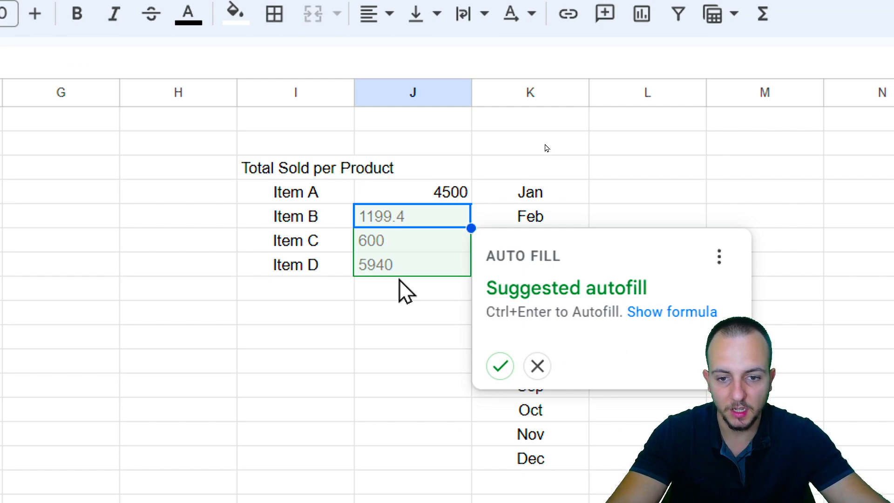
Step: Copy the SUMIF down for Items B–D, giving 4500, 1199.4, 600 and 5940
left_click(537, 366)
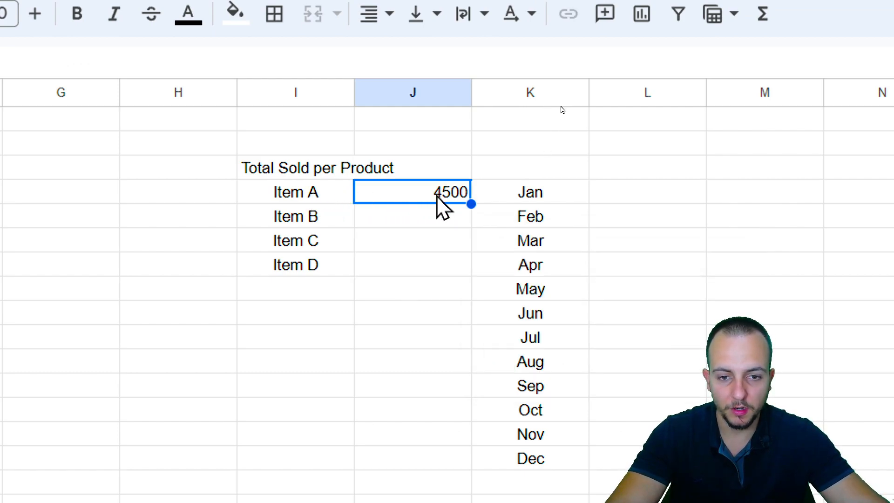
left_click(295, 192)
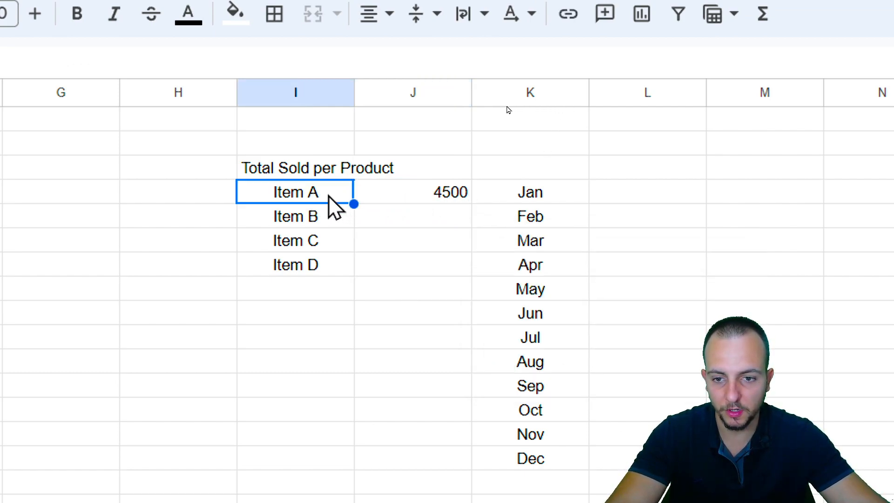
left_click(411, 192)
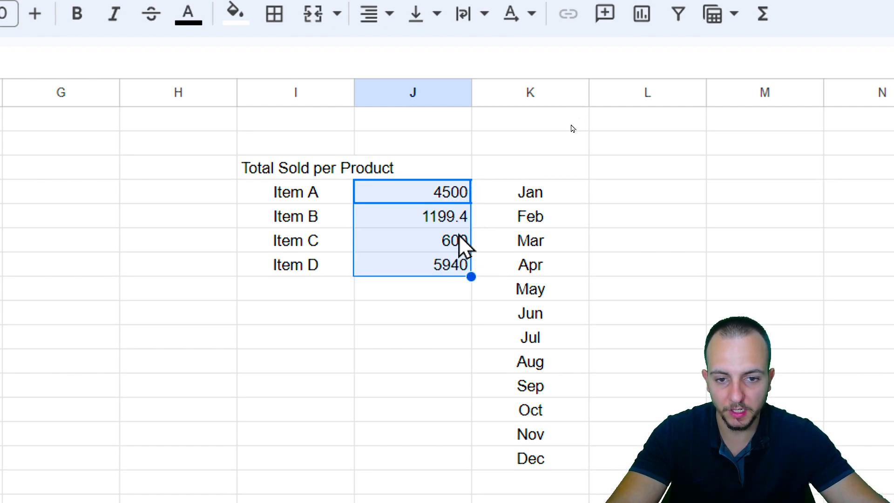
left_click(411, 265)
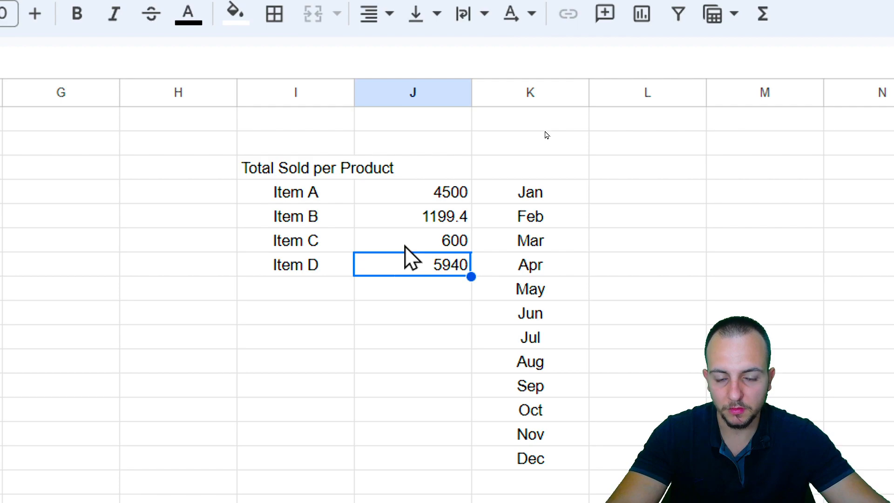
left_click(295, 192)
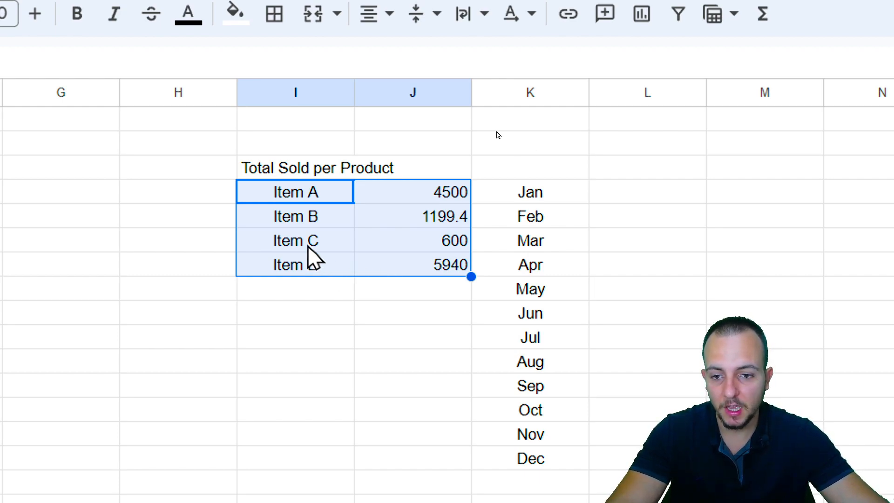
Step: Retype the Item C summary label, which currently reads 'Item A'
left_click(295, 240)
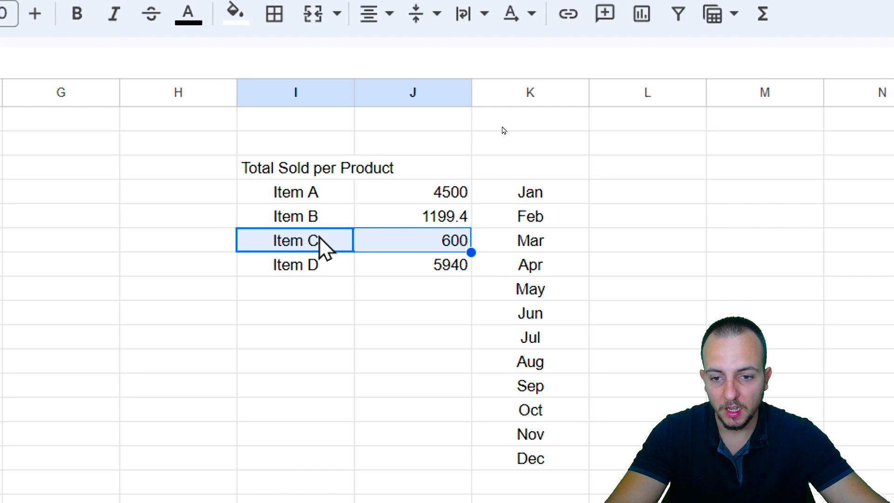
mouse_move(348, 251)
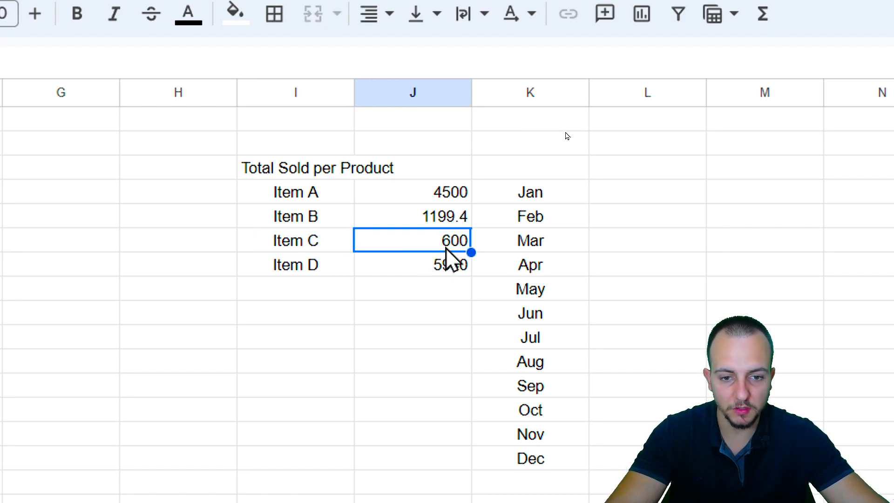
left_click(295, 239)
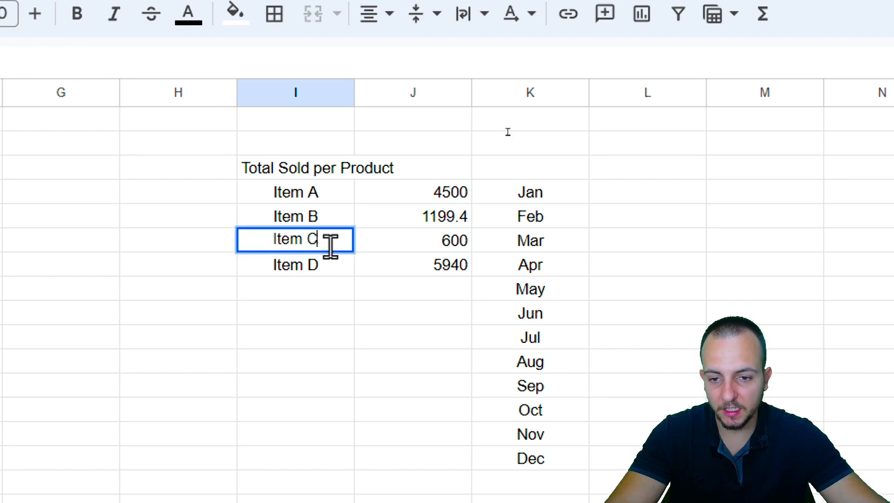
type("Item A")
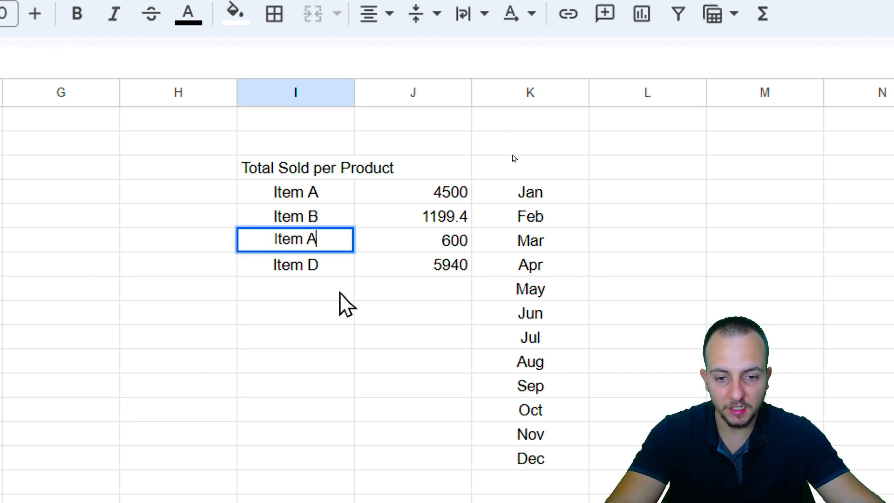
mouse_move(401, 253)
type("C")
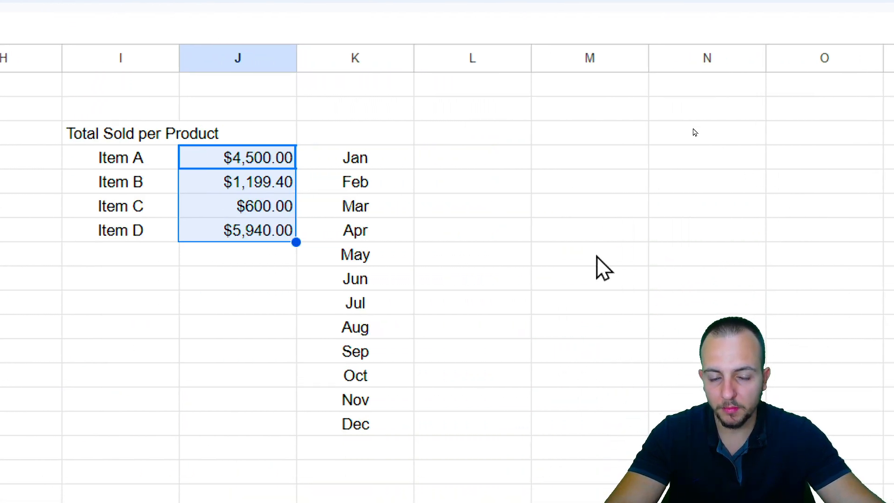
Step: Enter the heading 'Total QTY sold per Month' above the Jan–Dec list
left_click(355, 133)
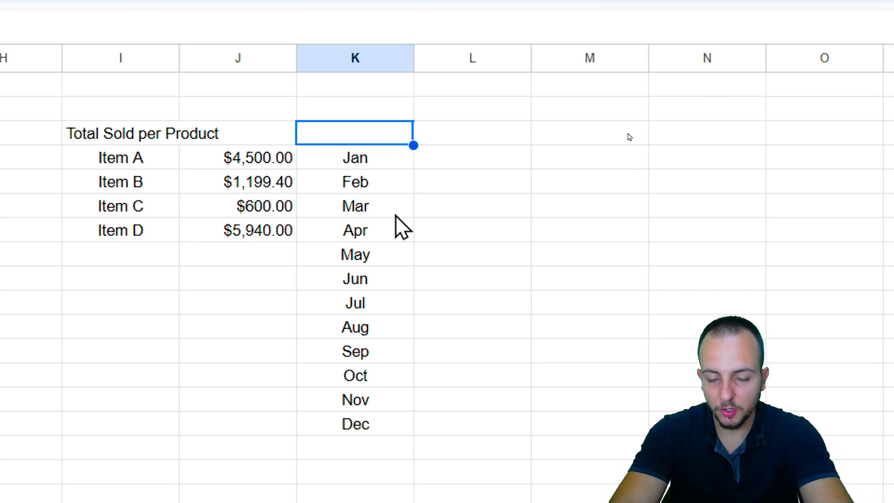
type("Total QTY")
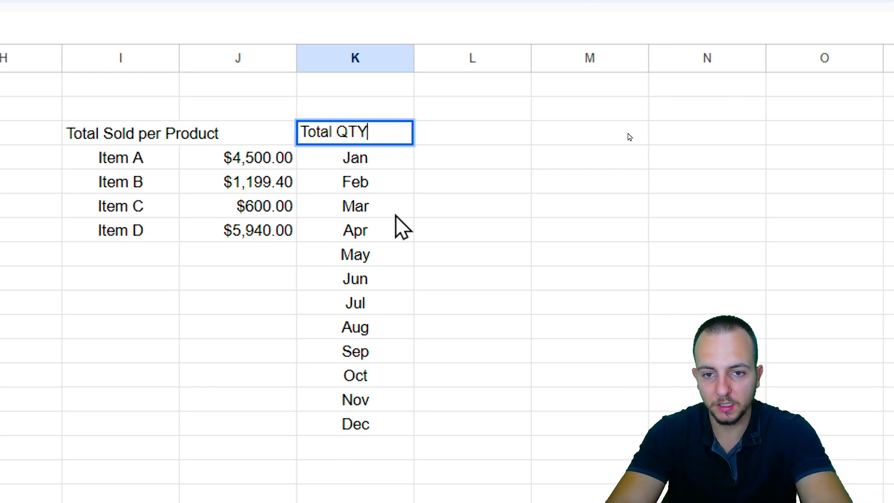
type("sold per Month")
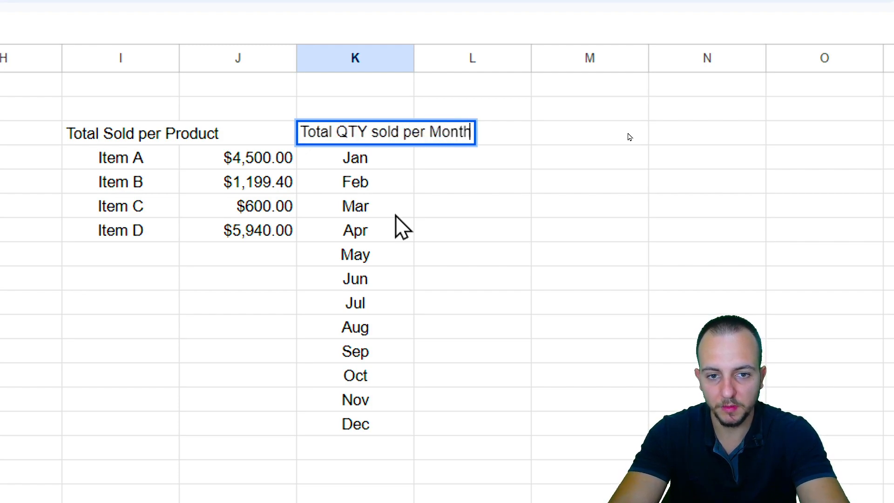
left_click(471, 158)
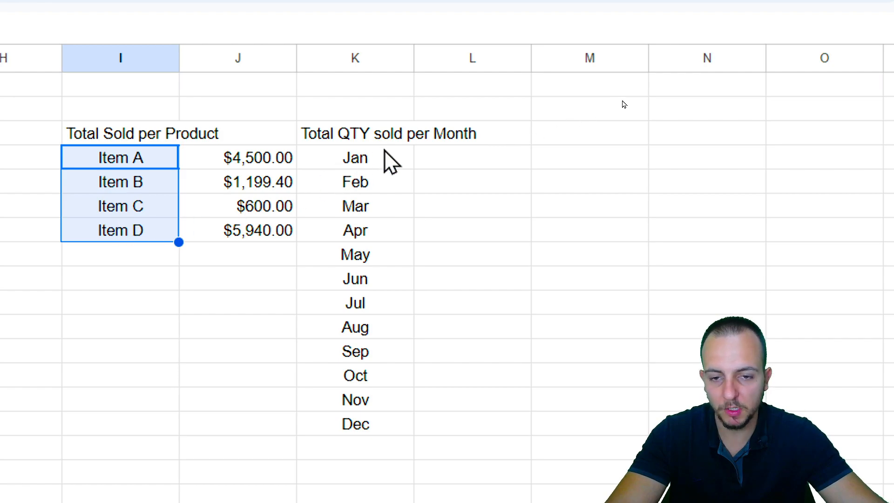
left_click(472, 158)
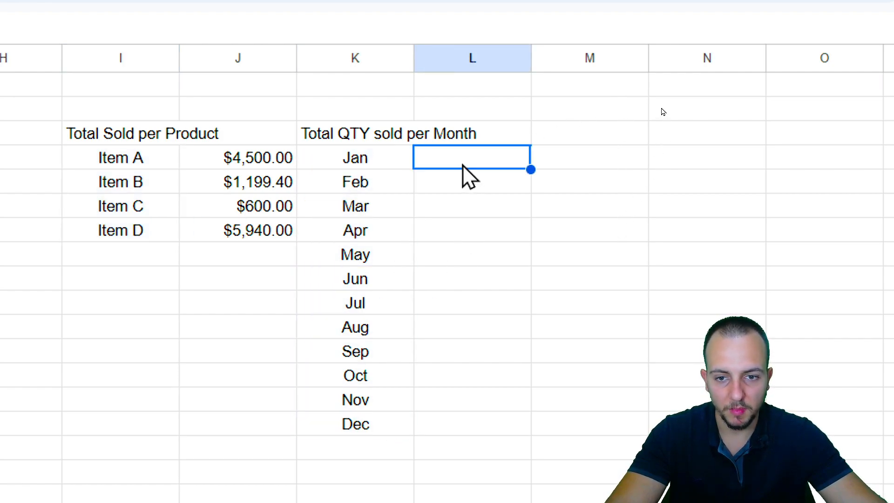
mouse_move(482, 266)
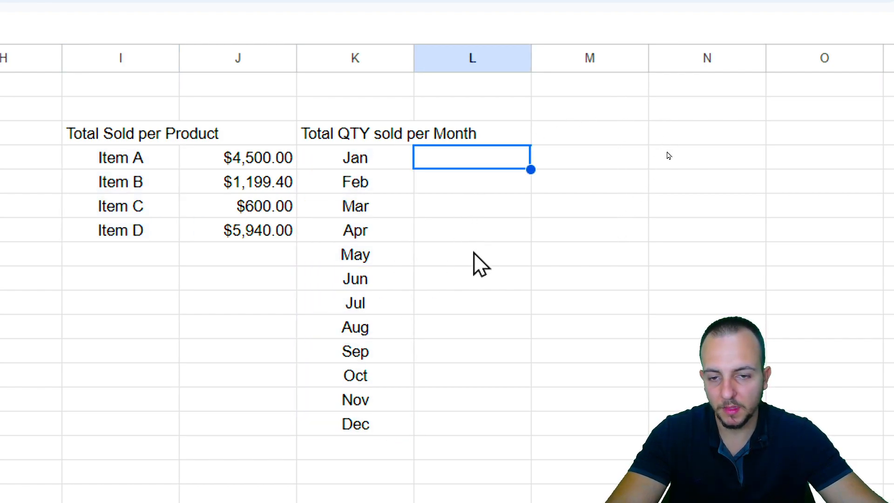
Step: Enter =SUMIF(A:A,K4,D:D) beside Jan, giving a quantity total of 138
type("=sumi")
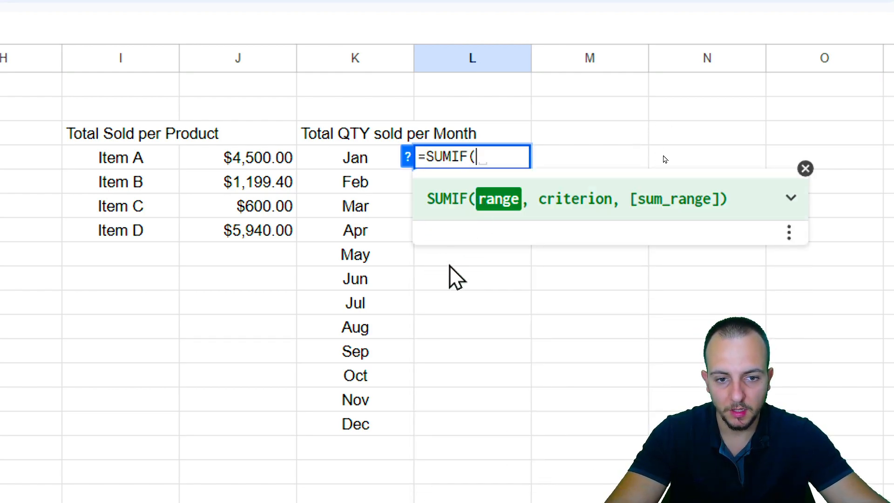
mouse_move(481, 216)
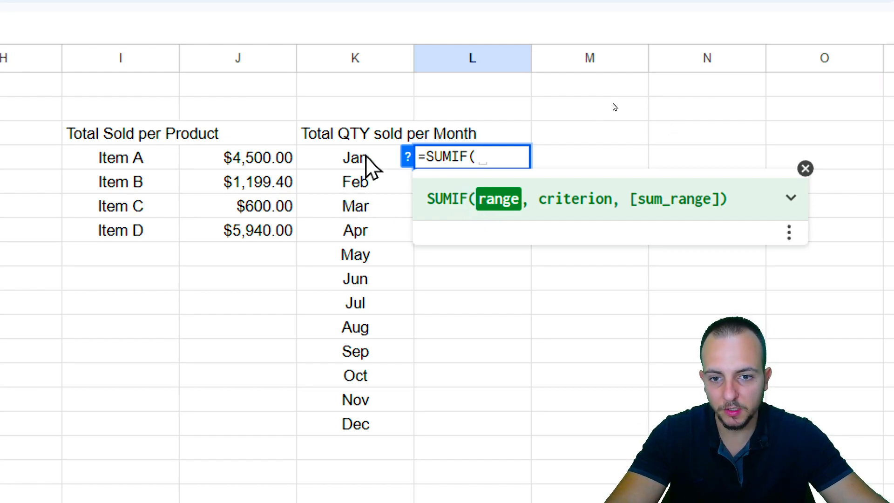
scroll("left", 3)
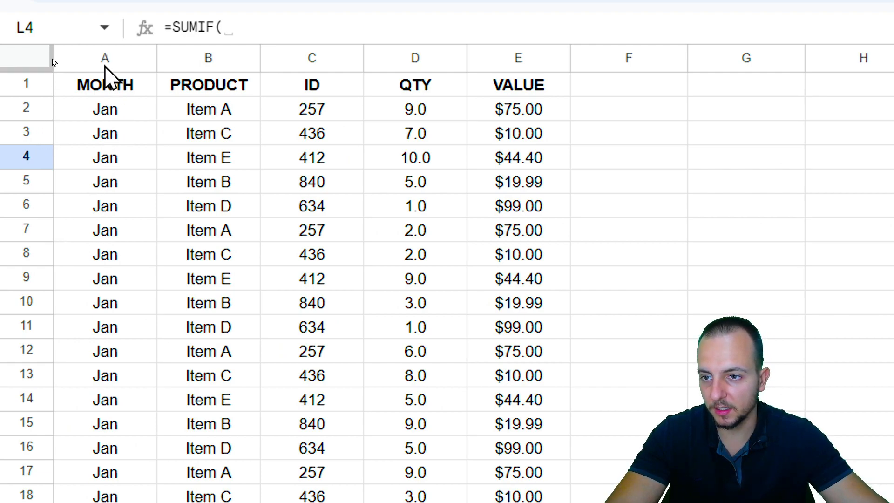
left_click(104, 58)
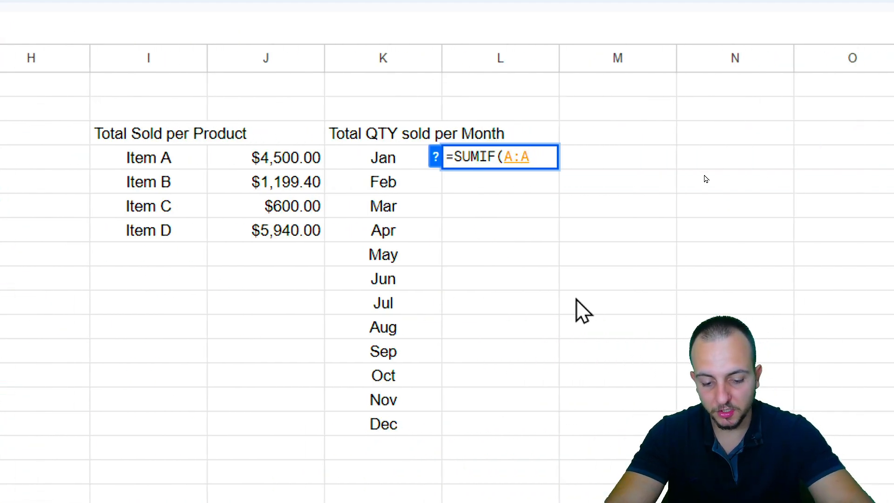
type(",")
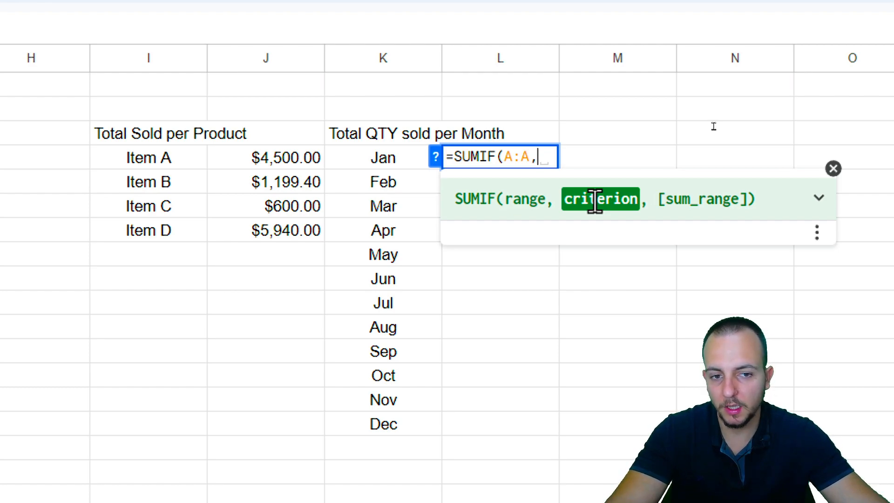
left_click(383, 158)
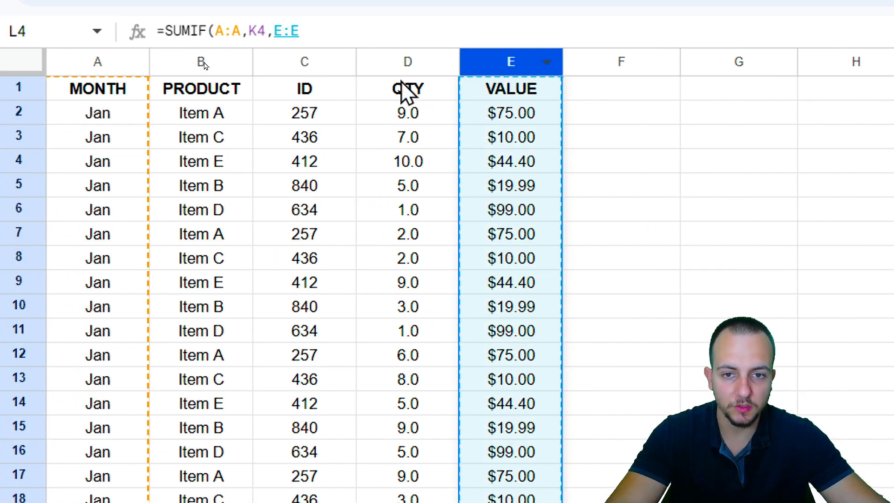
left_click(407, 62)
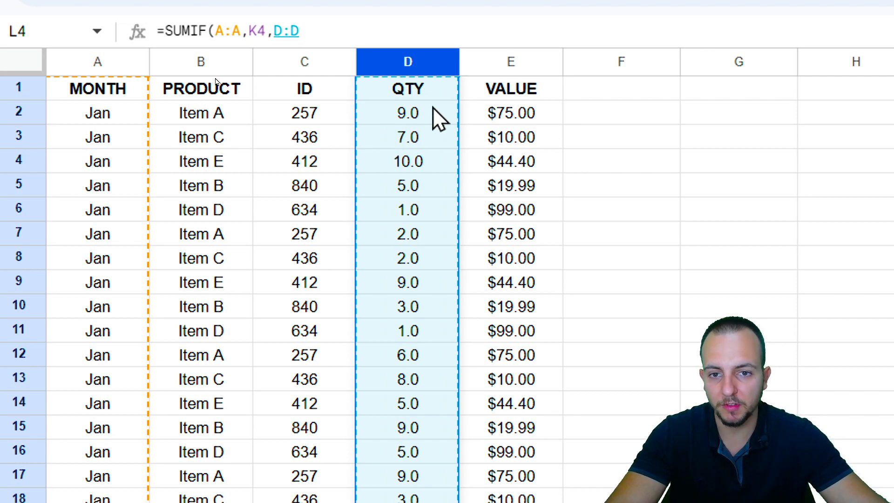
scroll("right", 3)
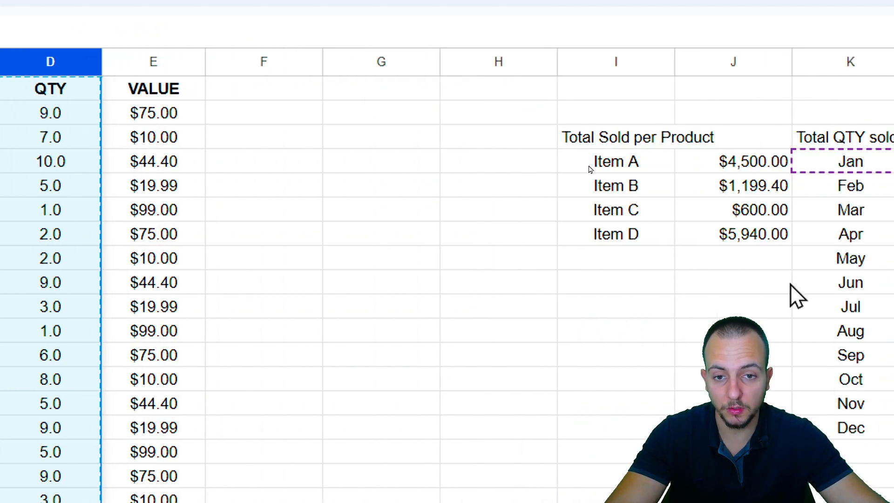
type("=SUMIF(A:A,K4,D:D)")
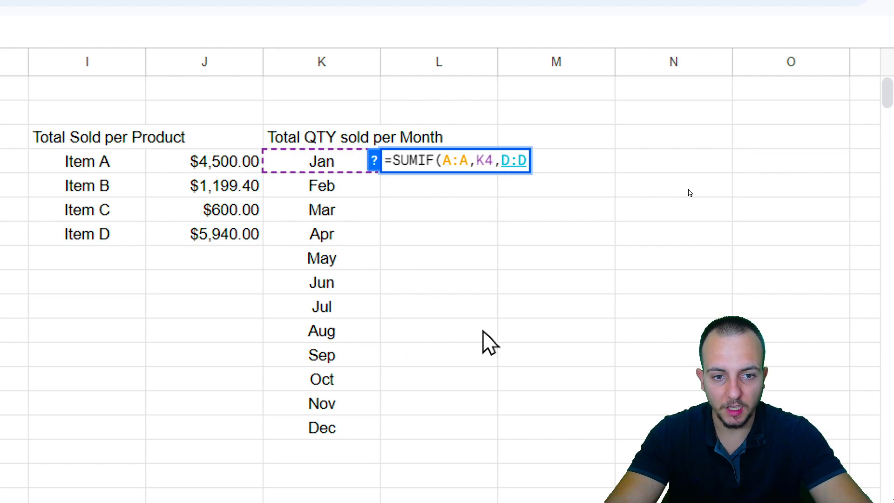
key("Return")
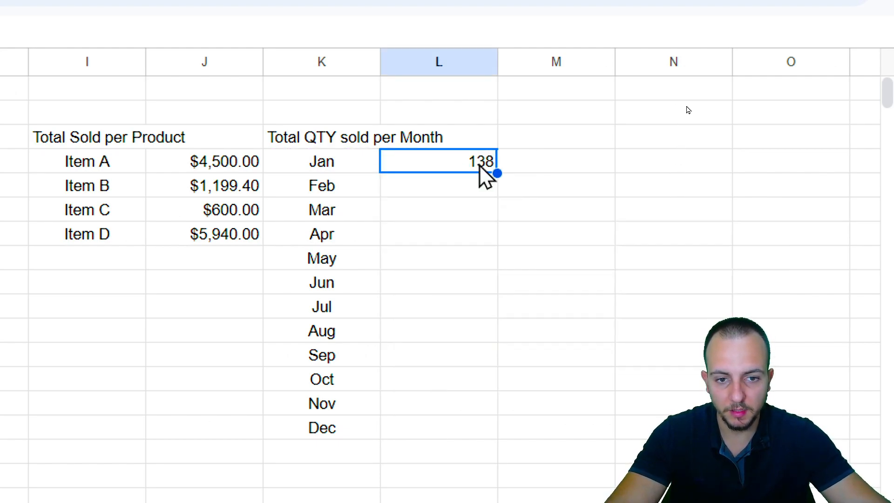
mouse_move(496, 173)
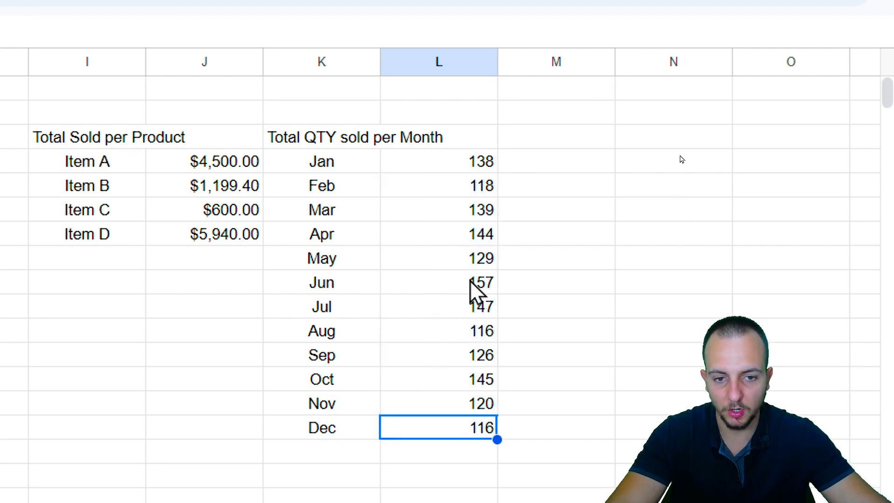
Step: Select the 'Total QTY sold per Month' heading cell
left_click(321, 137)
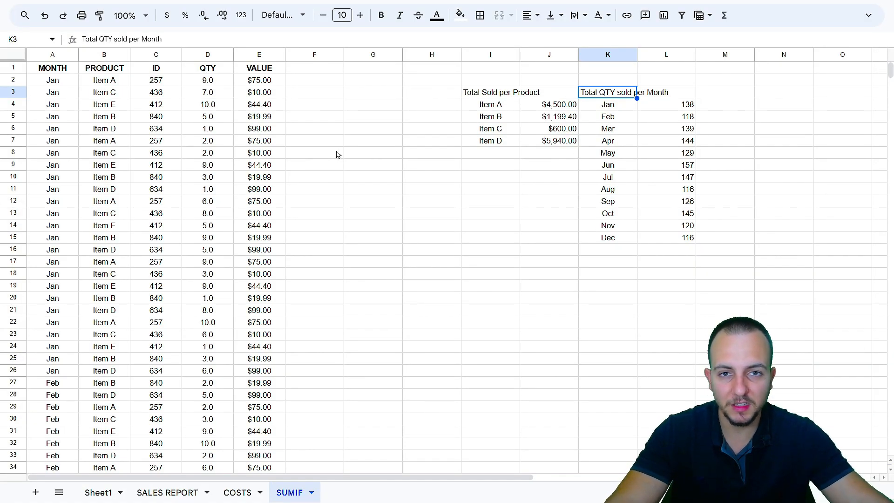
left_click(52, 68)
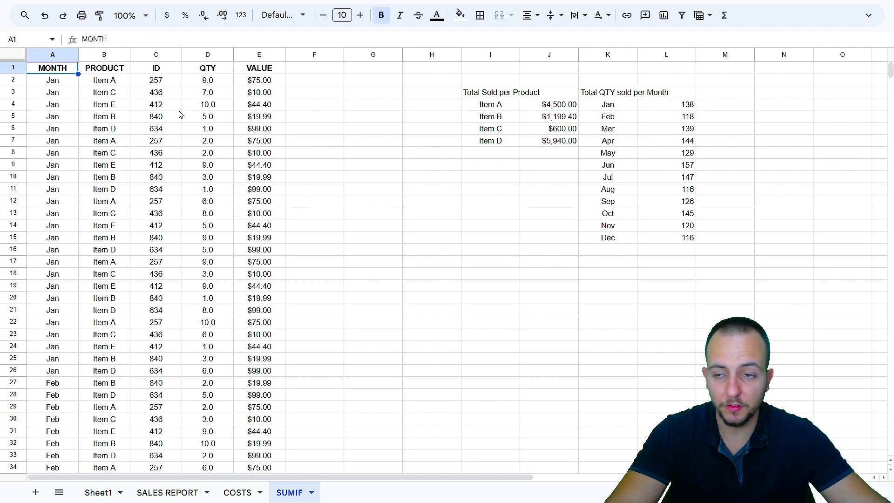
mouse_move(375, 169)
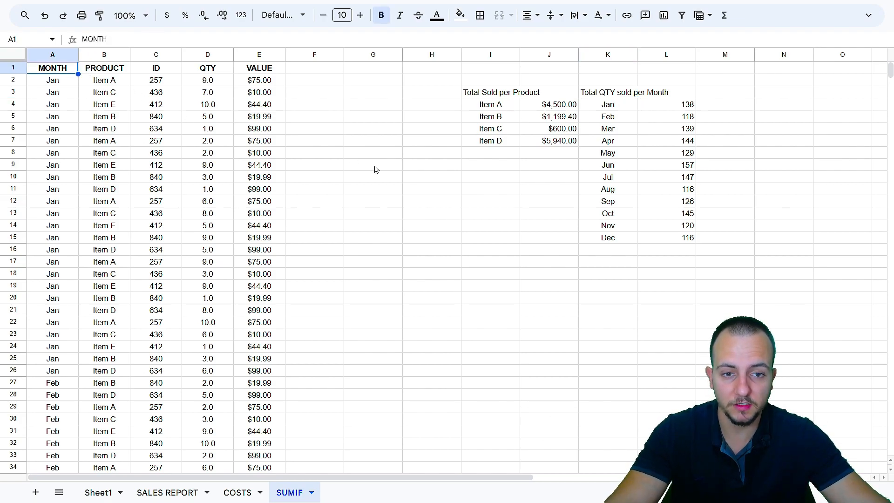